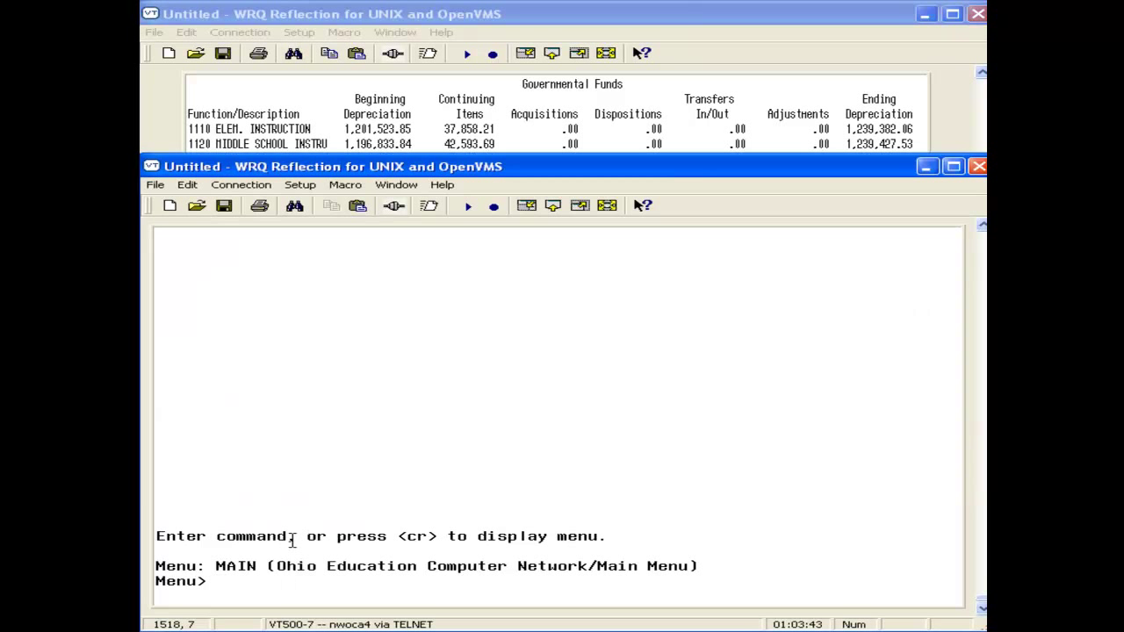
Start the eisrpt report menu from the Menu> prompt to reach EIS305
{"action": "type", "text": "eisr"}
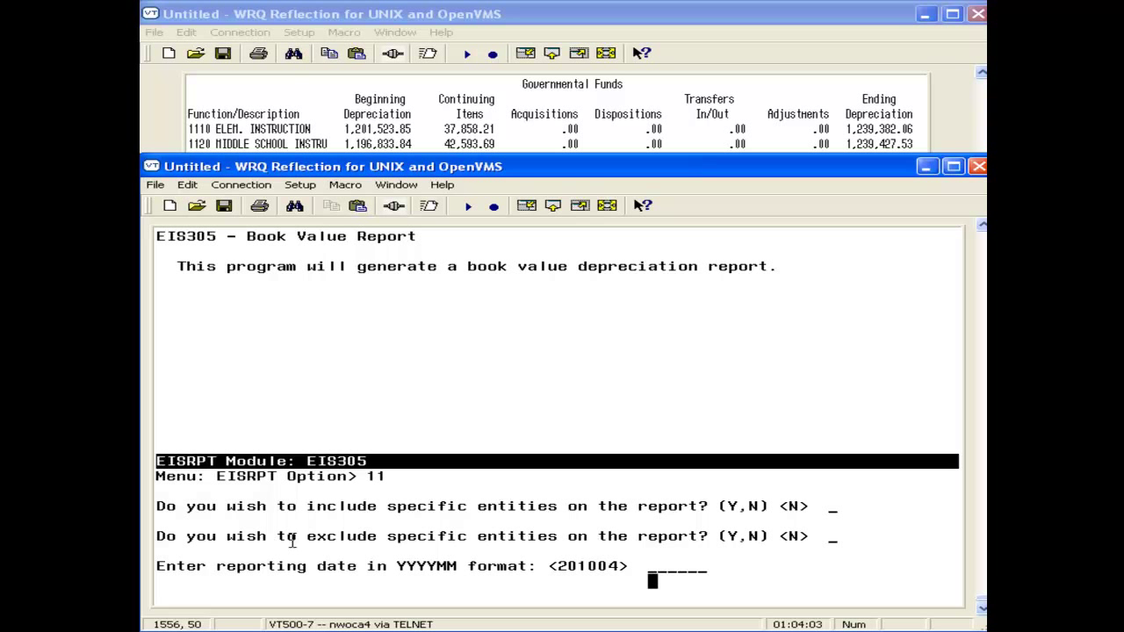
Enter reporting date 201006, tag option A and item status codes A,N,EH,EN,D
{"action": "type", "text": "201006"}
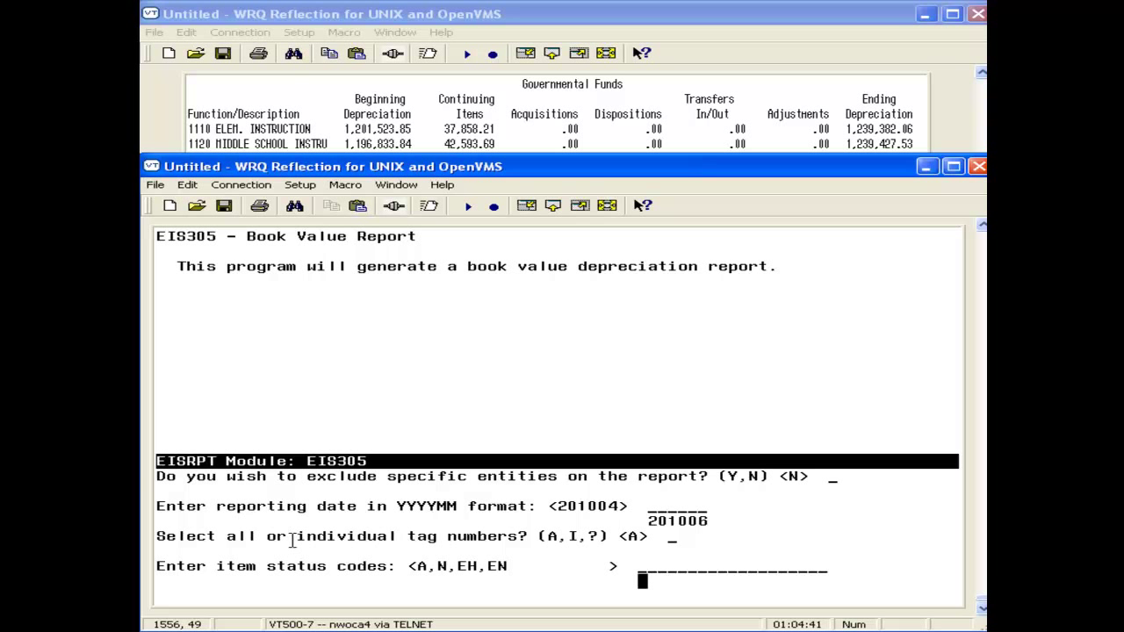
{"action": "type", "text": "A"}
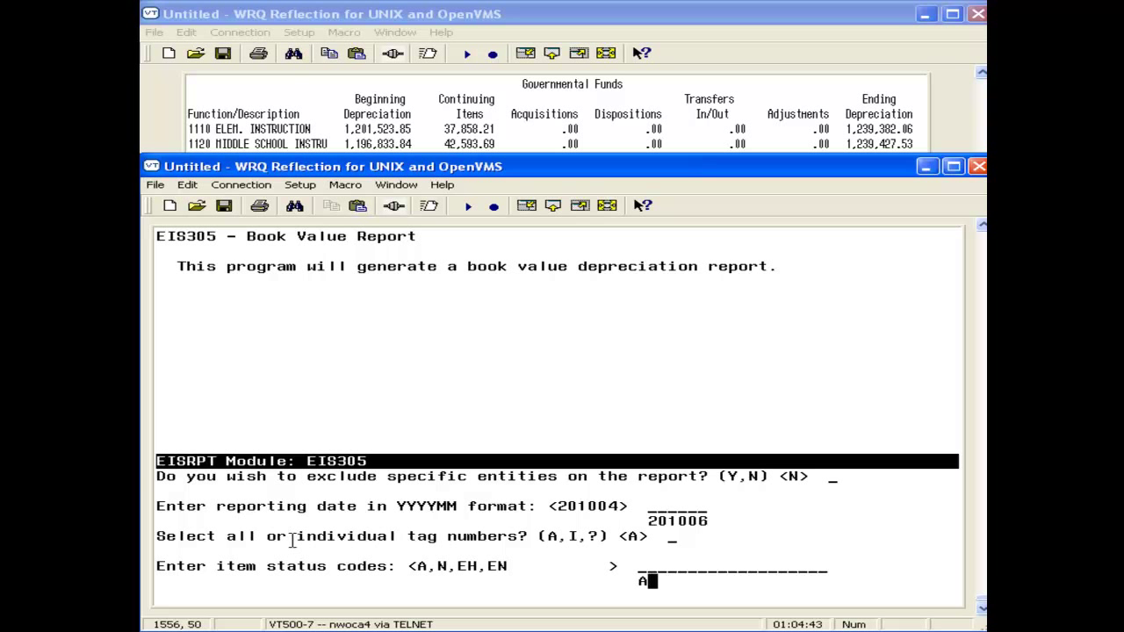
{"action": "type", "text": ",N,E"}
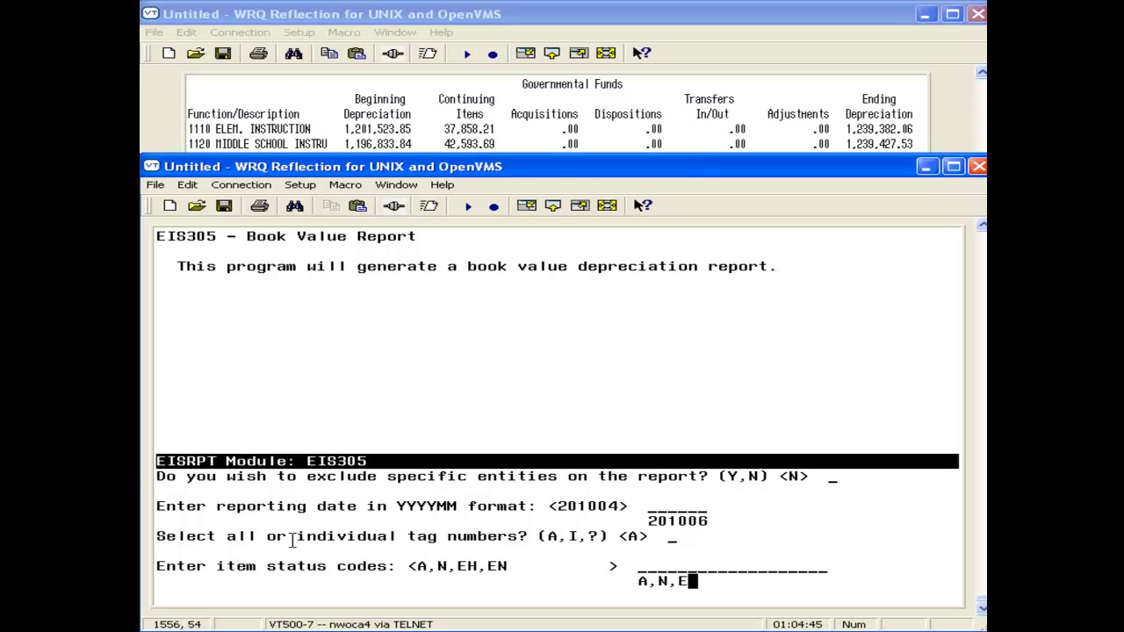
{"action": "type", "text": "H,EN,"}
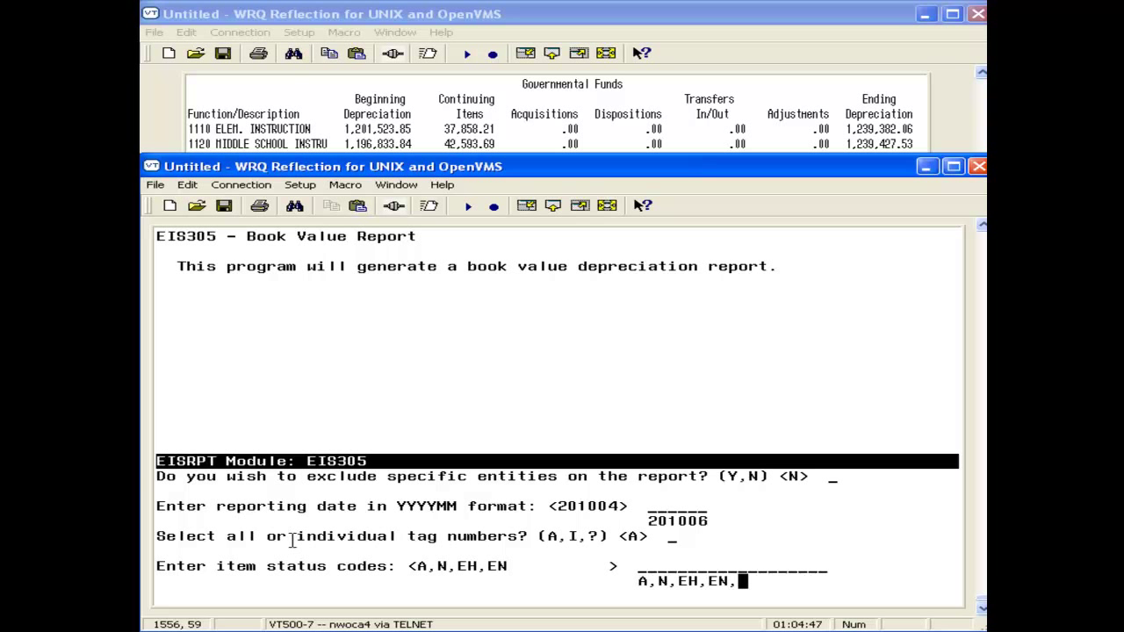
{"action": "type", "text": "D"}
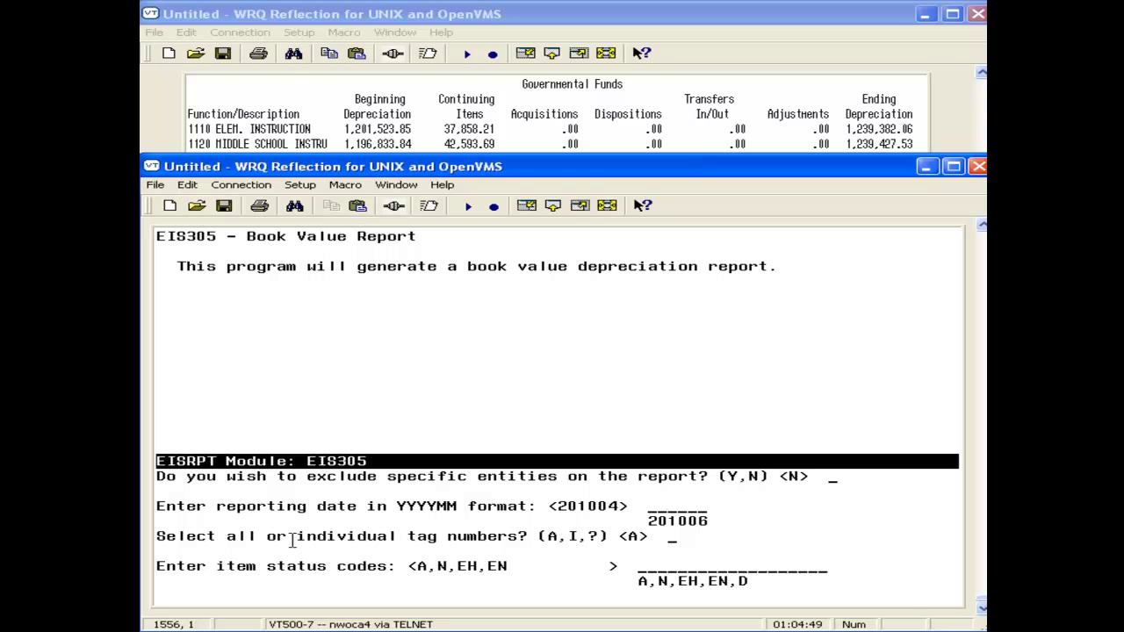
{"action": "key", "text": "Return"}
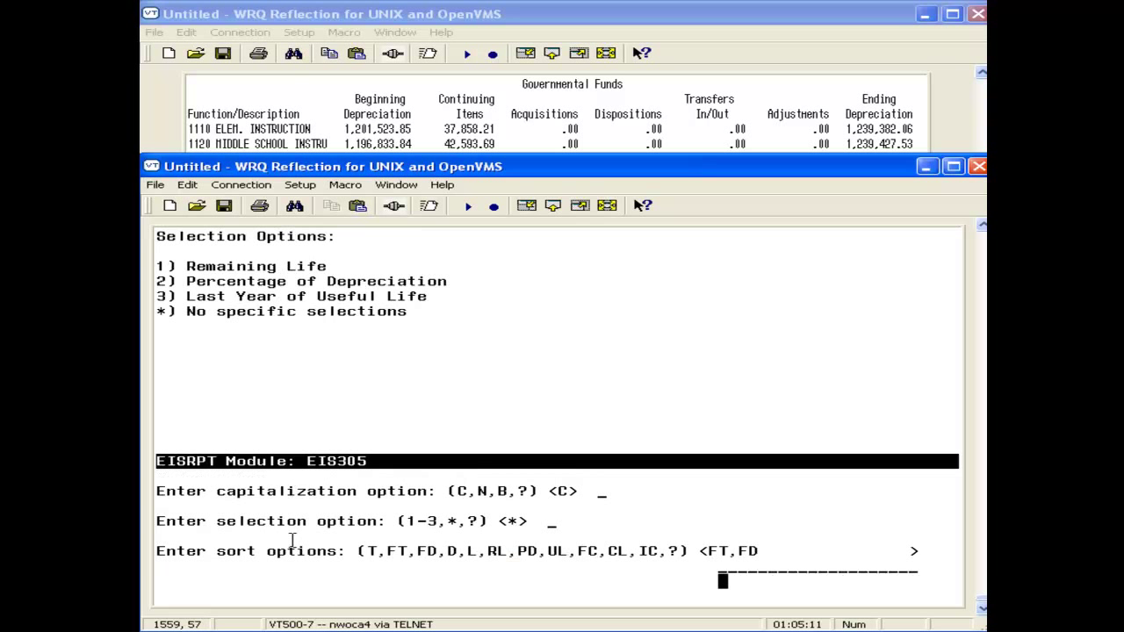
Enter sort option FC and continue so EIS305 generates its report into EIS305.TXT
{"action": "type", "text": "FC"}
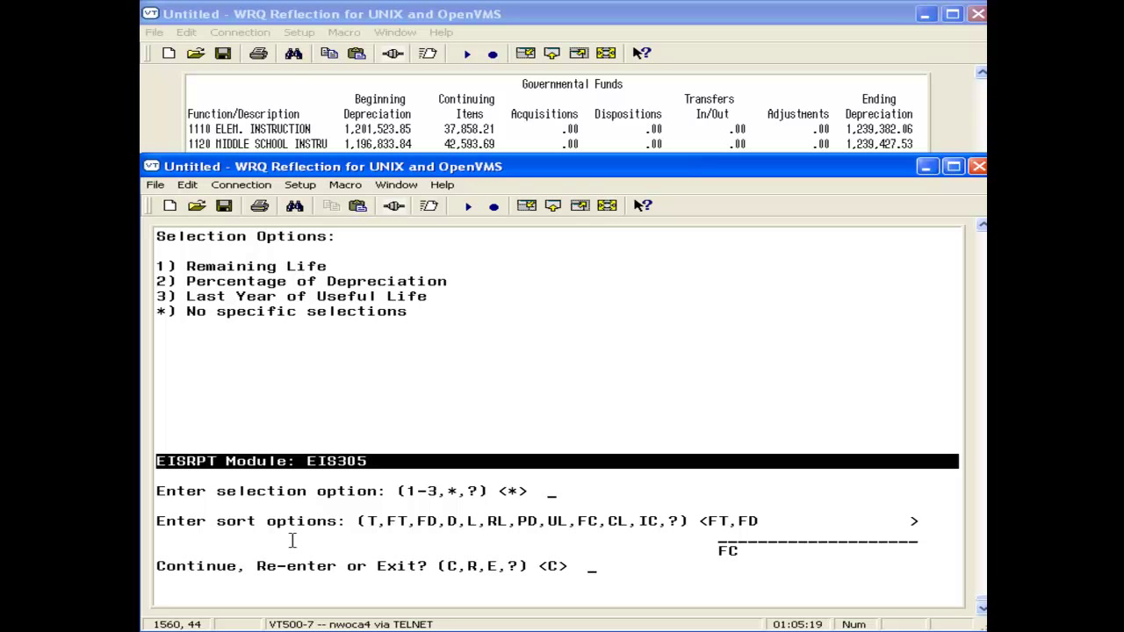
{"action": "key", "text": "Enter"}
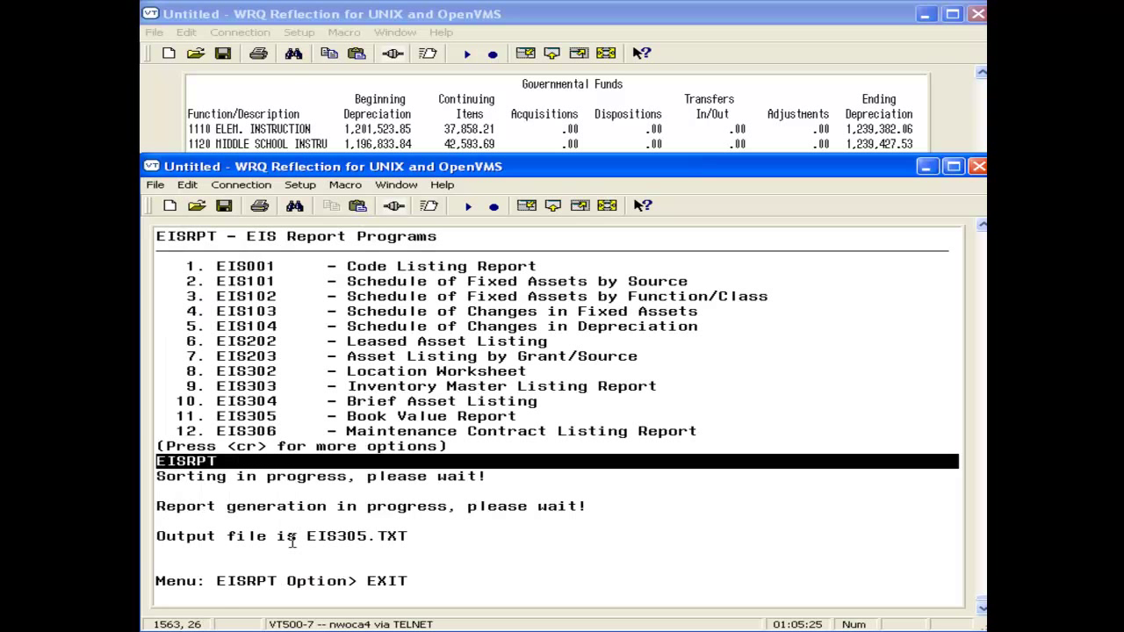
Run view at the main menu, then relaunch eisrpt to start EIS305 again
{"action": "type", "text": "view"}
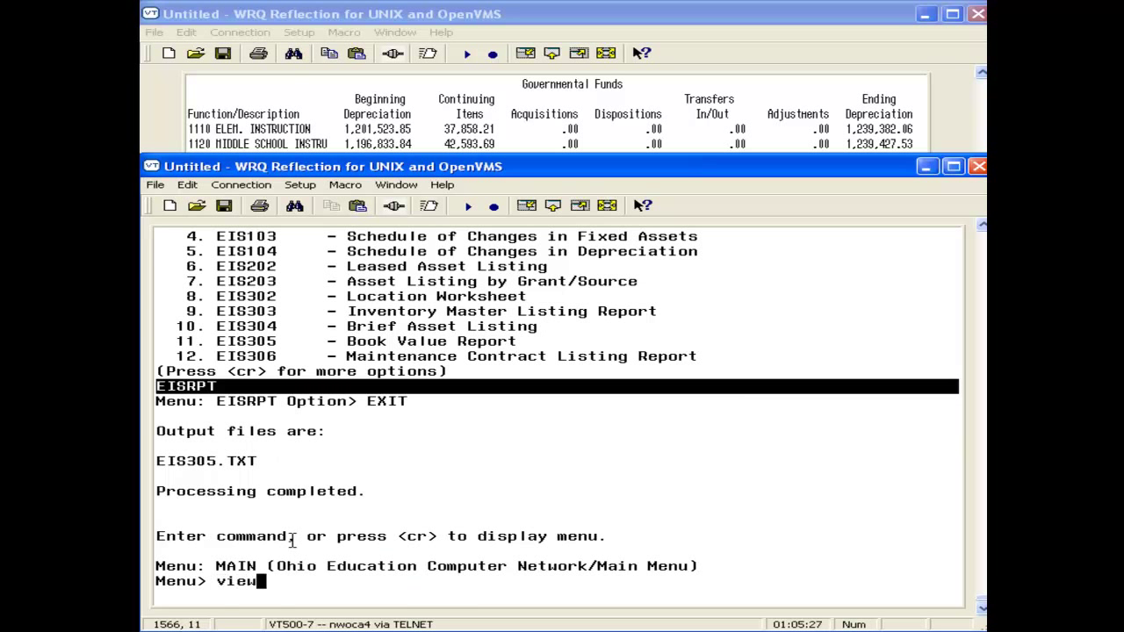
{"action": "type", "text": "eis"}
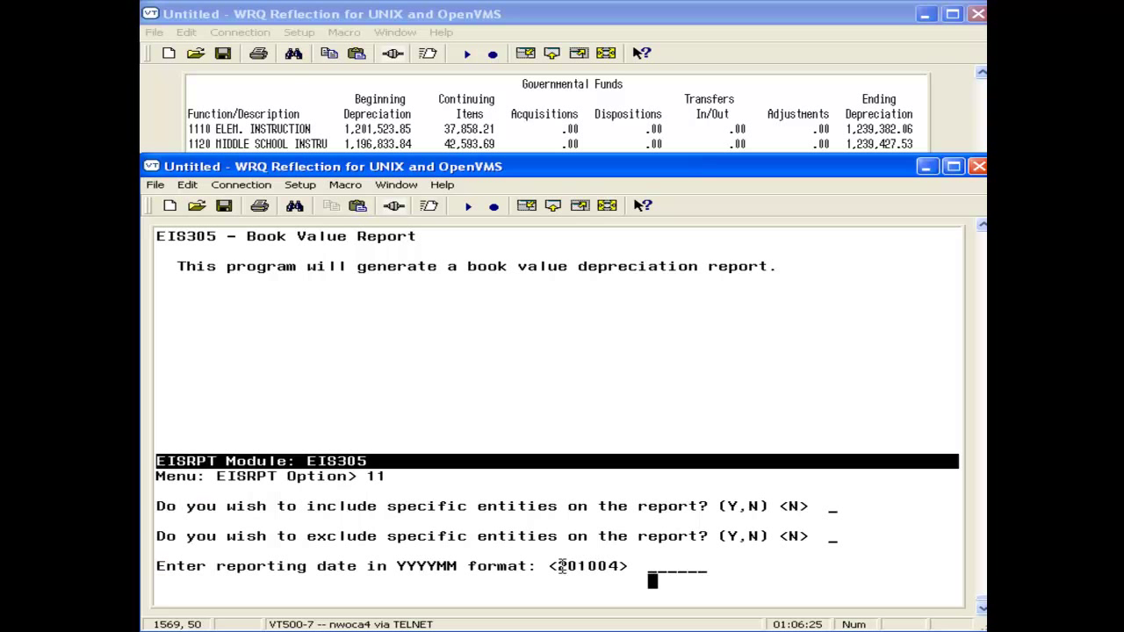
Enter reporting date 201004 for the rerun and accept the remaining defaults
{"action": "type", "text": "201004"}
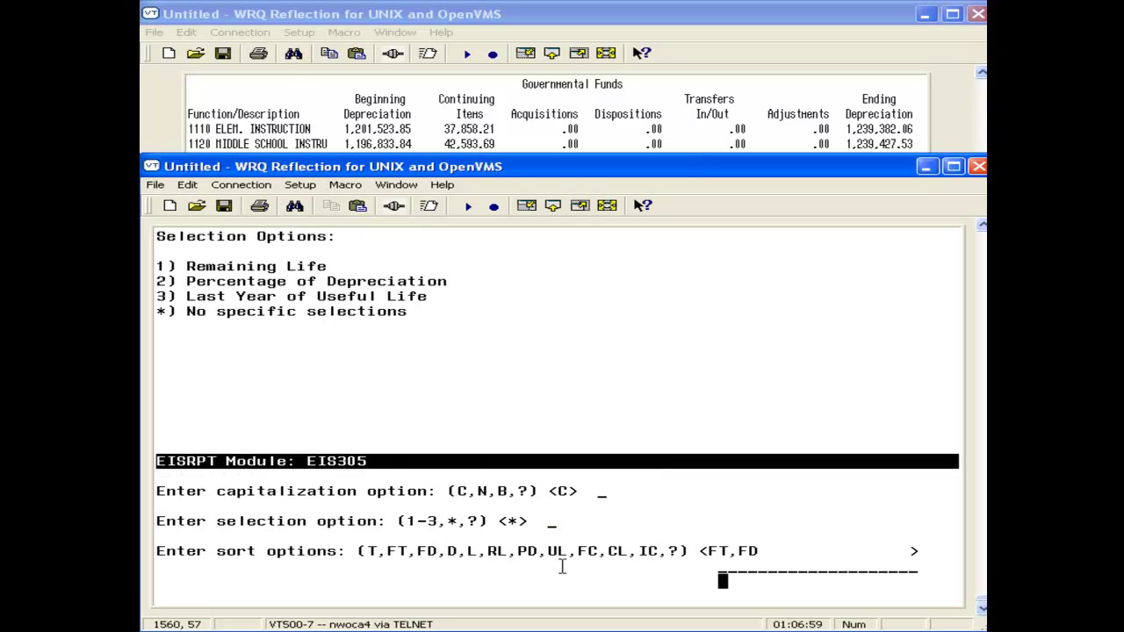
Enter sort option FC to regenerate and display the EIS305.TXT Book Value Report
{"action": "type", "text": "FC"}
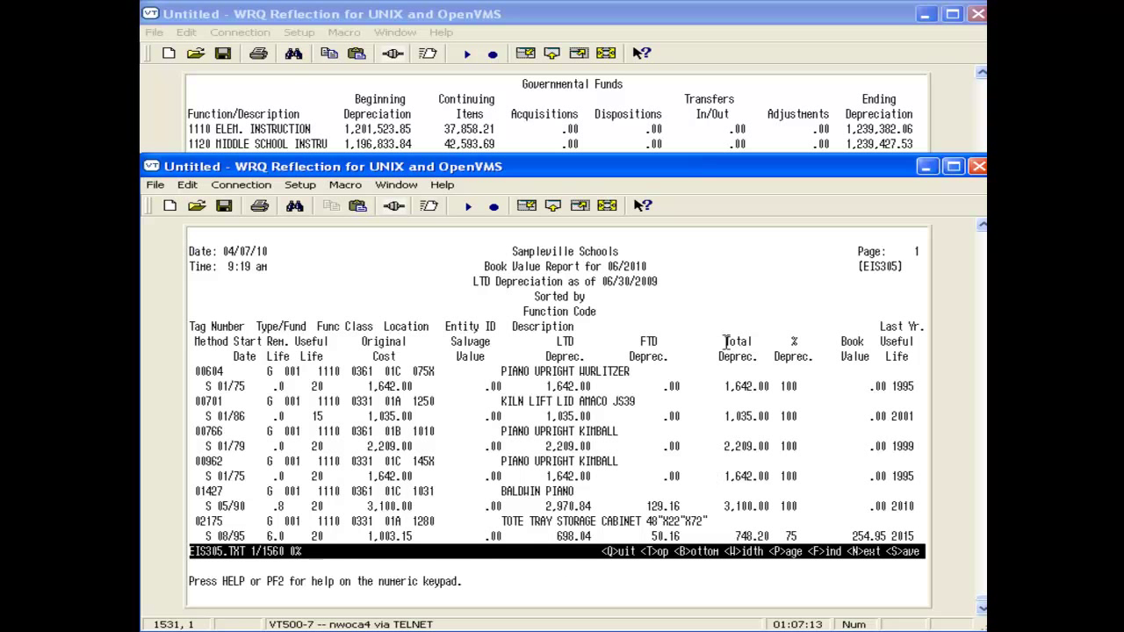
{"action": "mouse_move", "coordinate": [759, 337]}
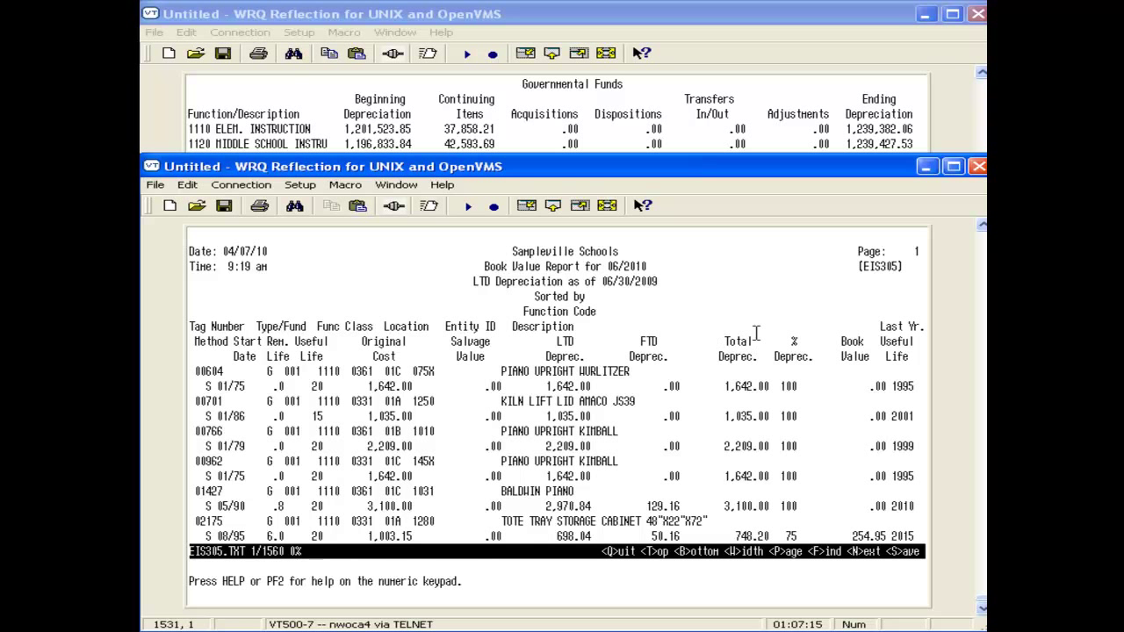